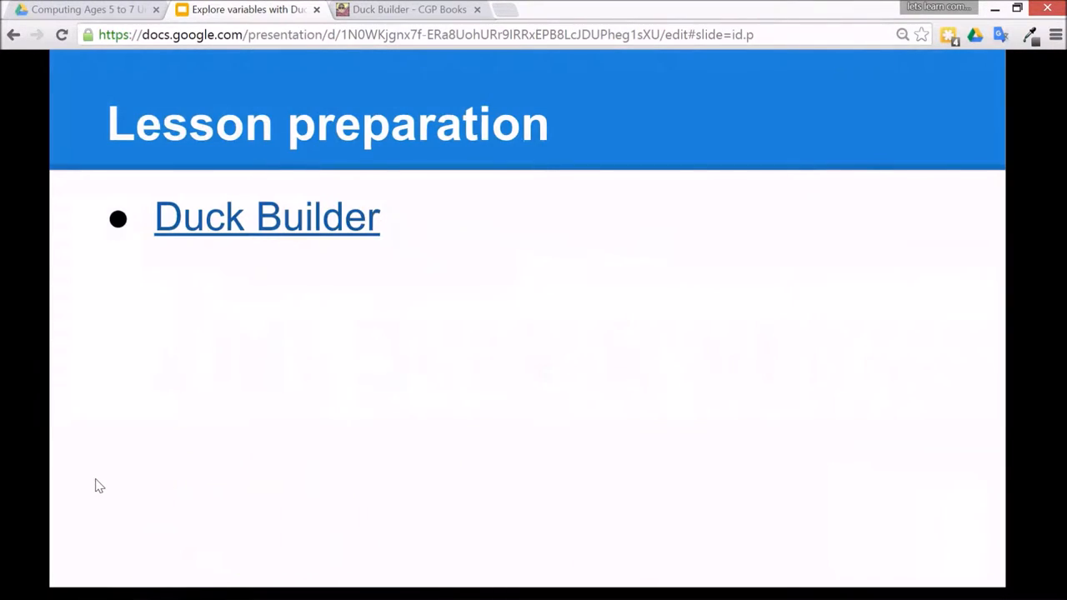
mouse_move(350, 221)
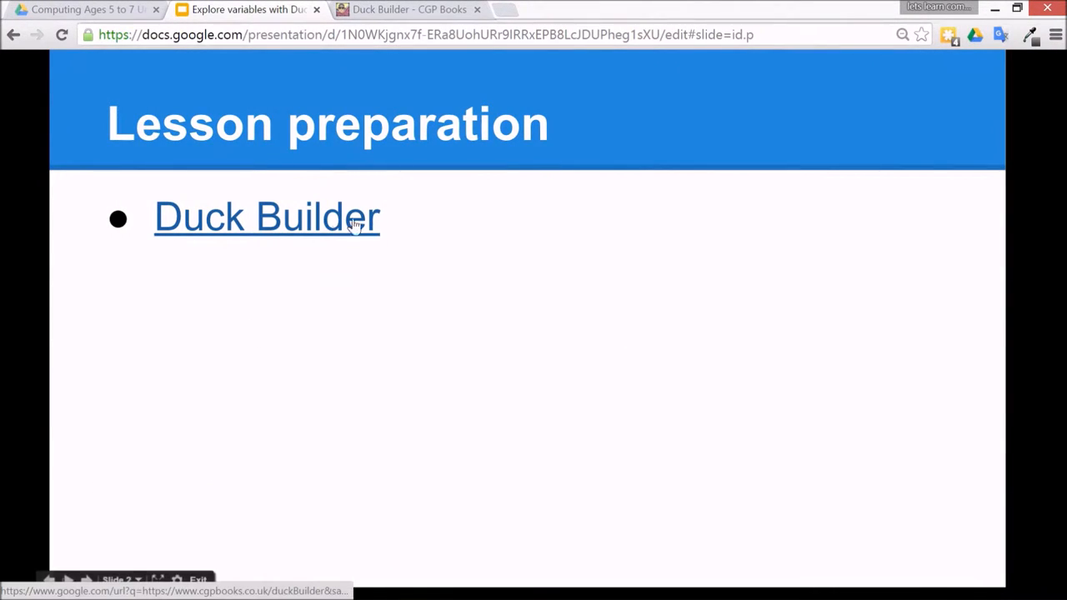
Follow the Duck Builder hyperlink to the CGP Books download page, then return to the slides
click(266, 217)
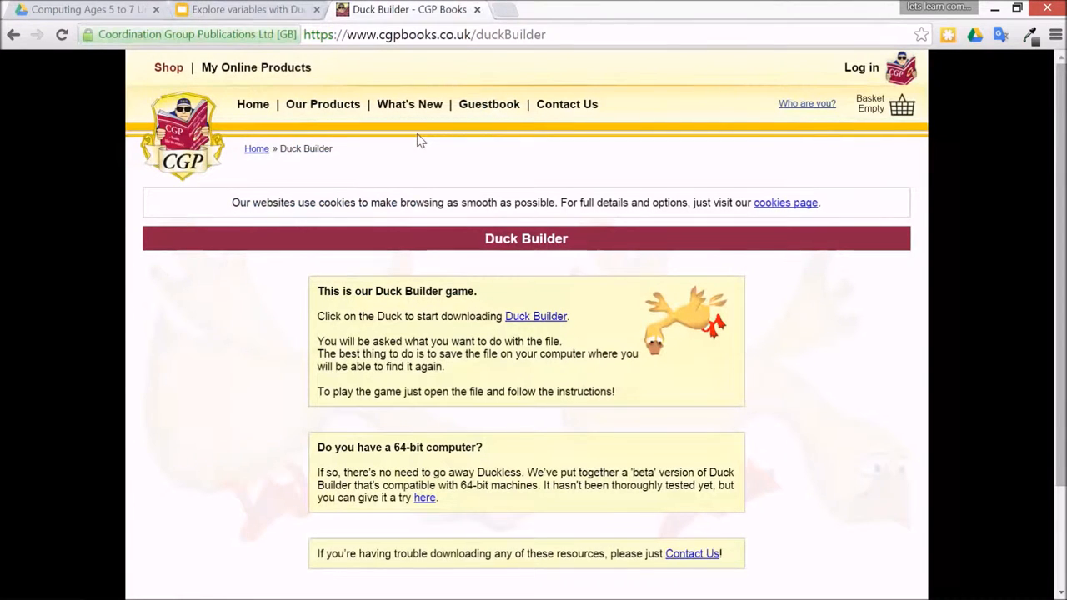
mouse_move(257, 341)
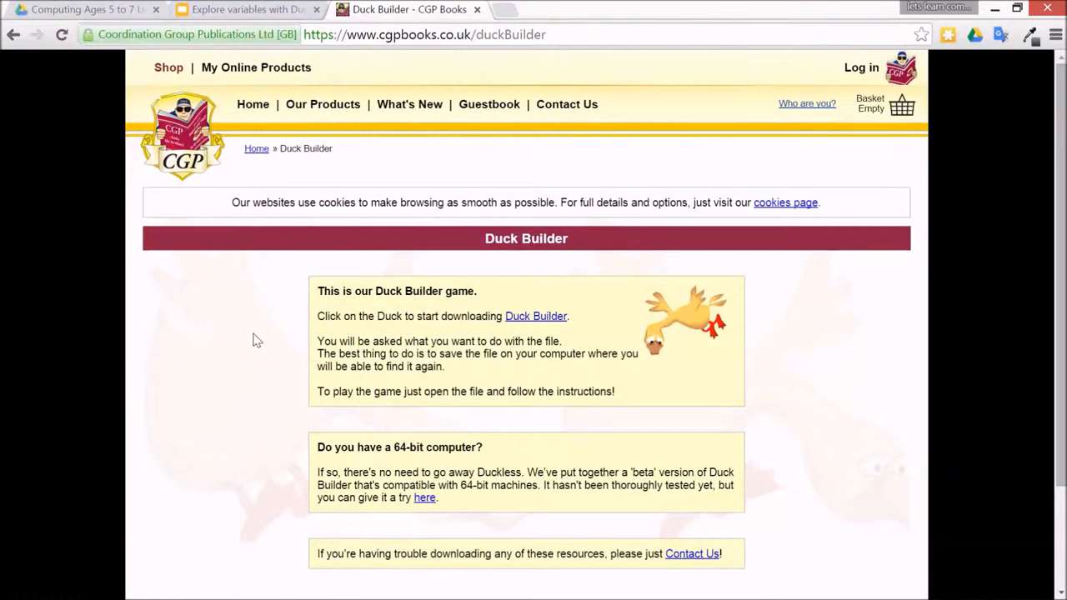
mouse_move(231, 75)
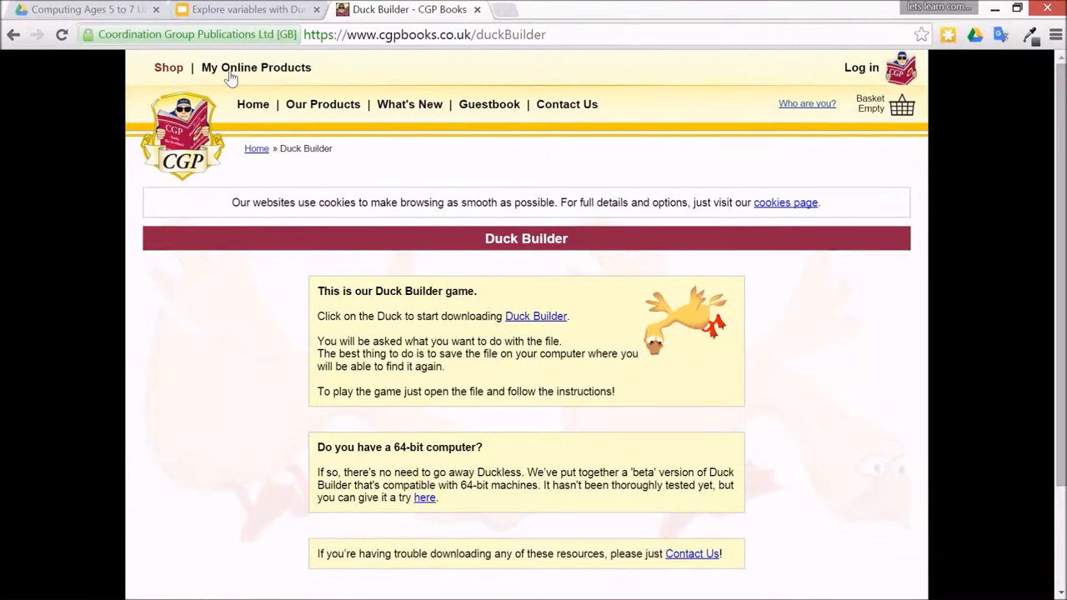
click(246, 9)
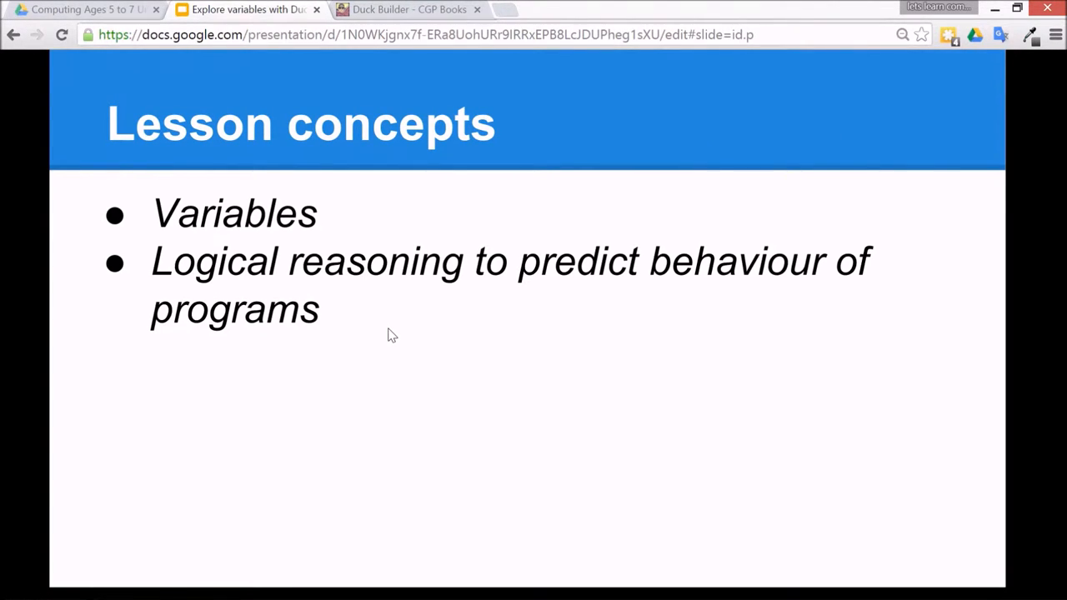
mouse_move(80, 388)
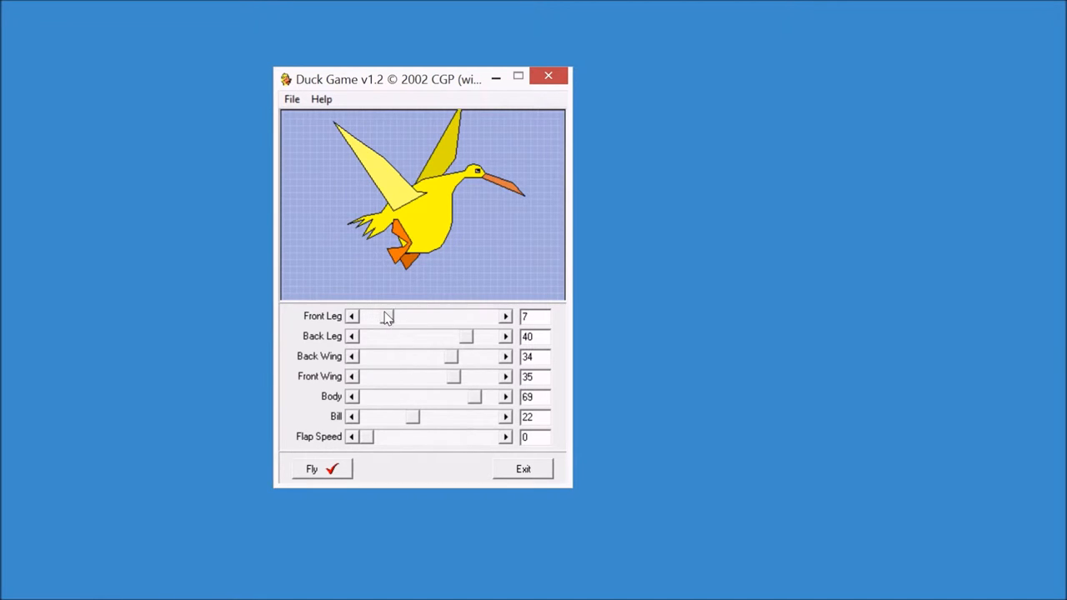
Move Front Leg to 50 then 20, try flying, and dismiss the mismatched-legs warning
drag(358, 315, 484, 316)
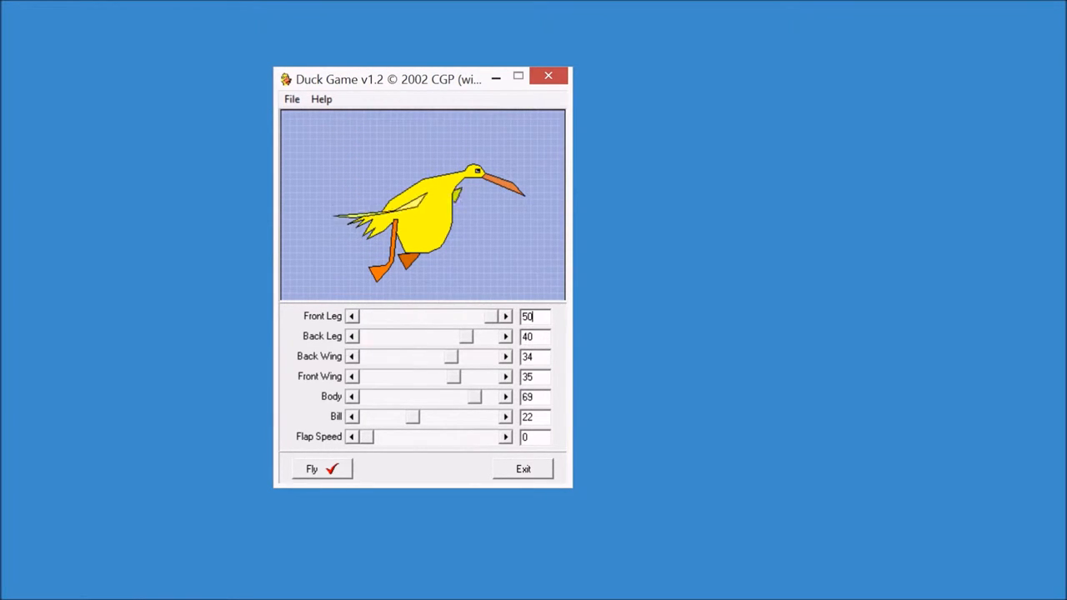
drag(495, 316, 358, 316)
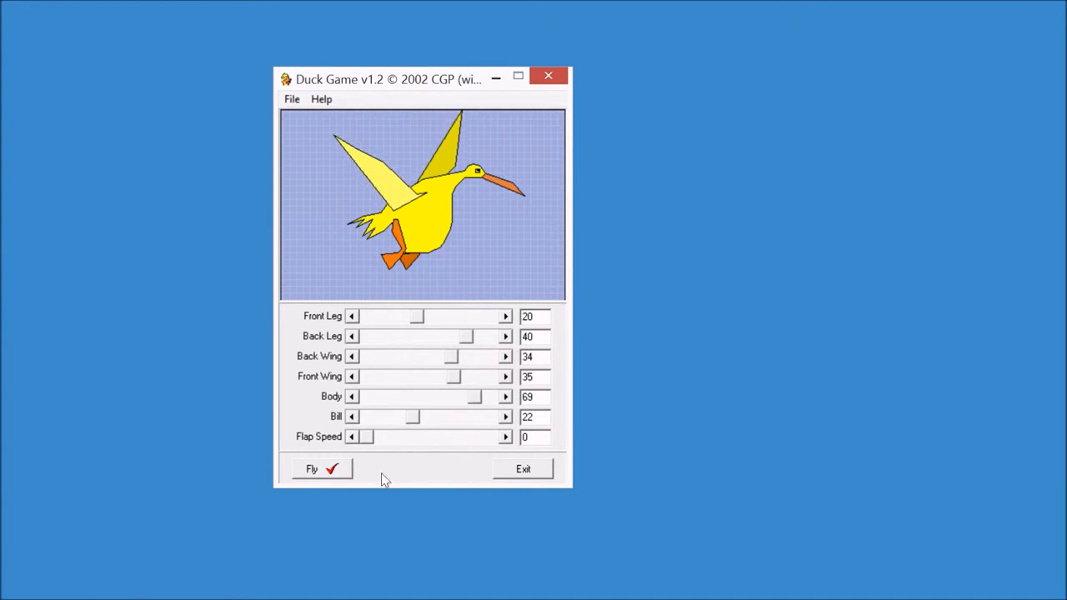
click(321, 469)
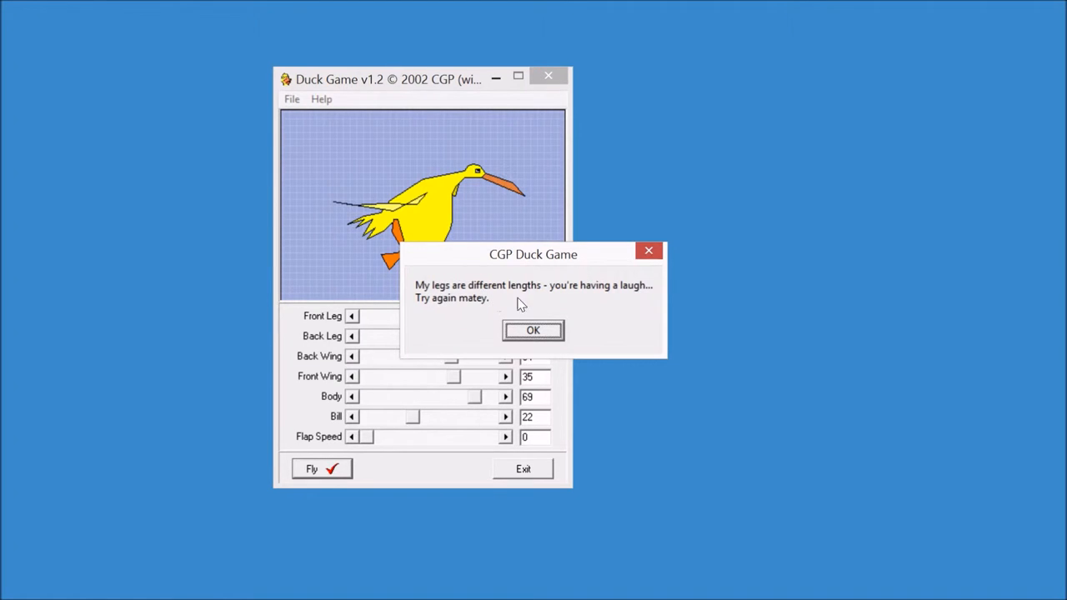
click(533, 330)
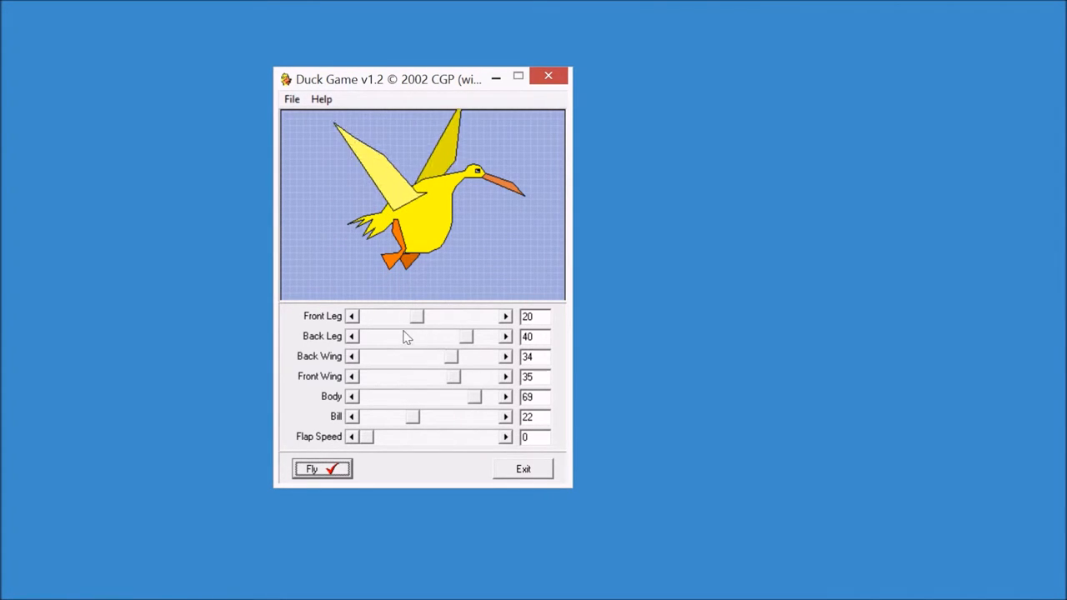
Match Back Leg at 20, and set Body to 79, Bill to 4 and Flap Speed to 8
drag(467, 336, 417, 336)
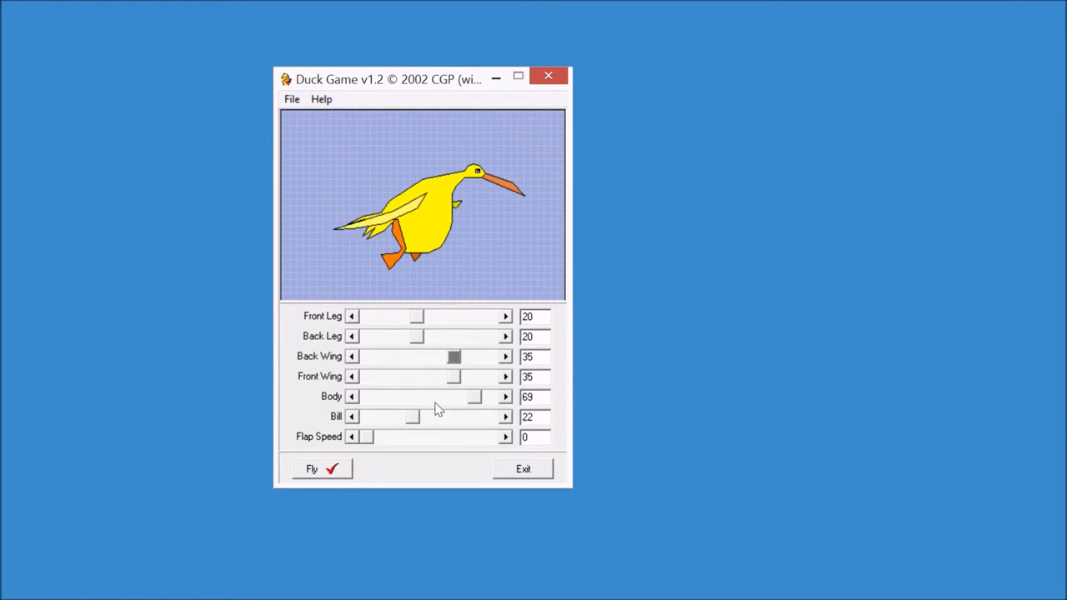
click(506, 397)
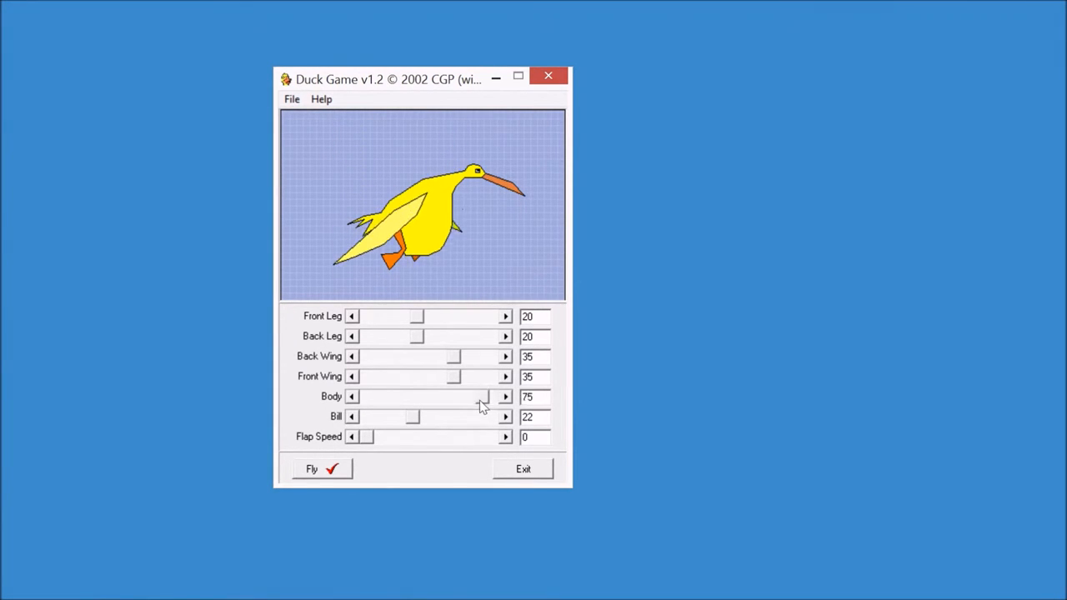
drag(483, 397, 386, 397)
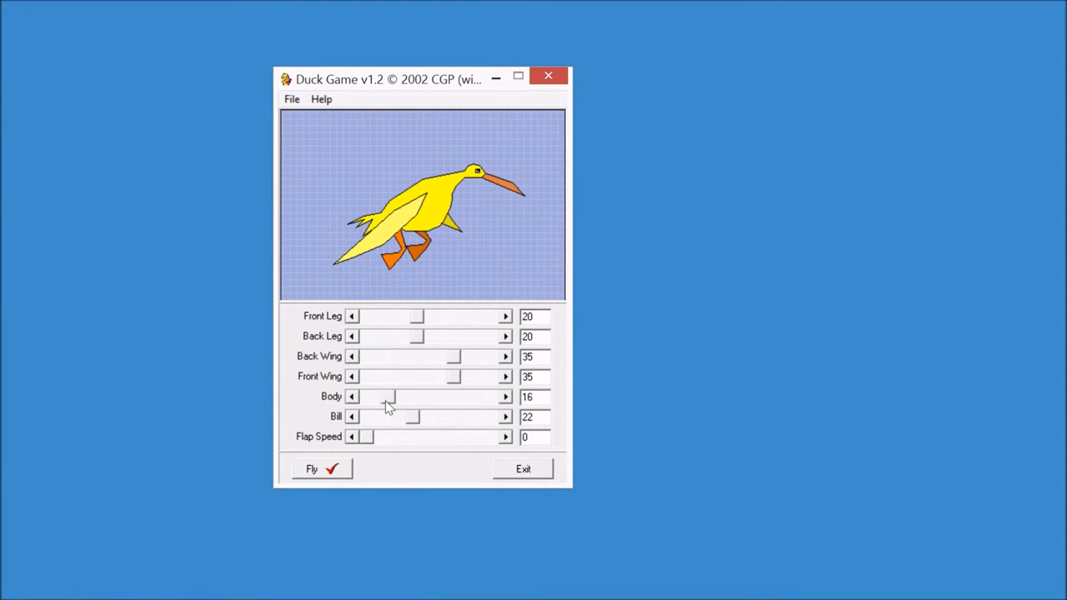
click(351, 397)
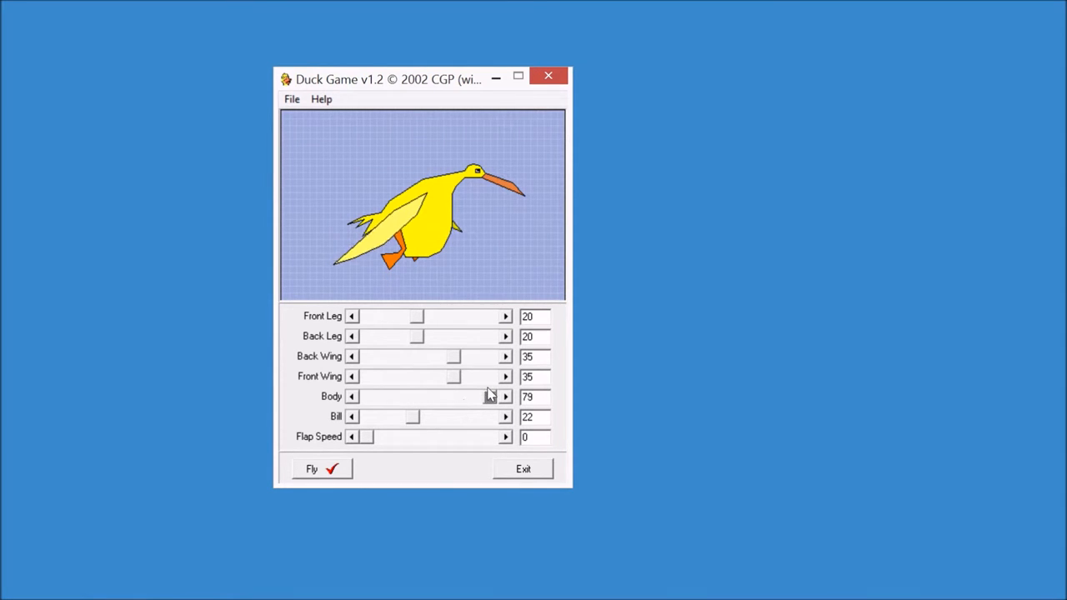
click(506, 417)
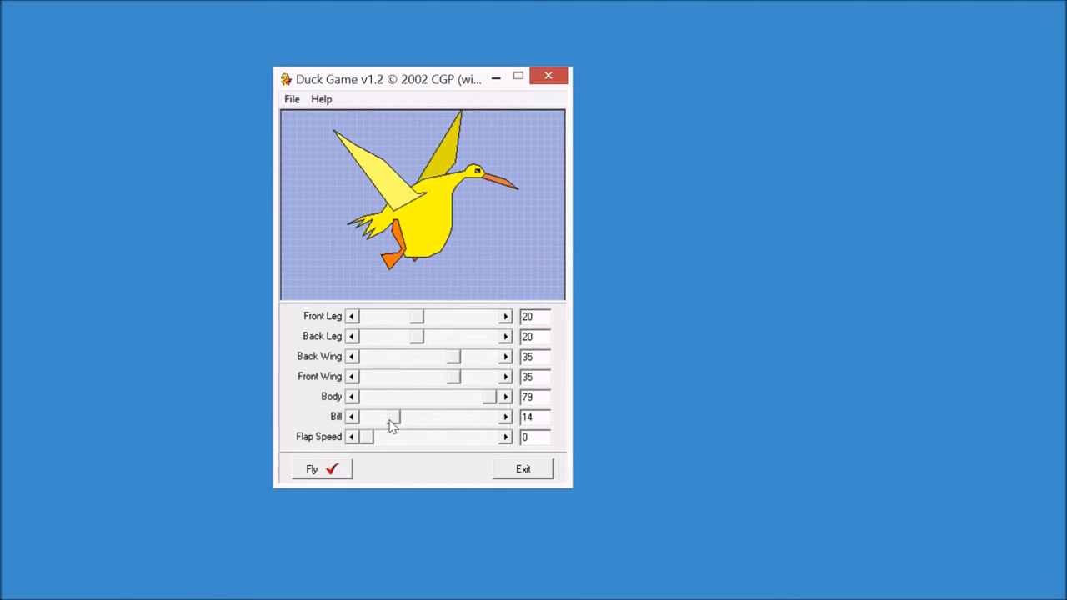
drag(392, 417, 374, 417)
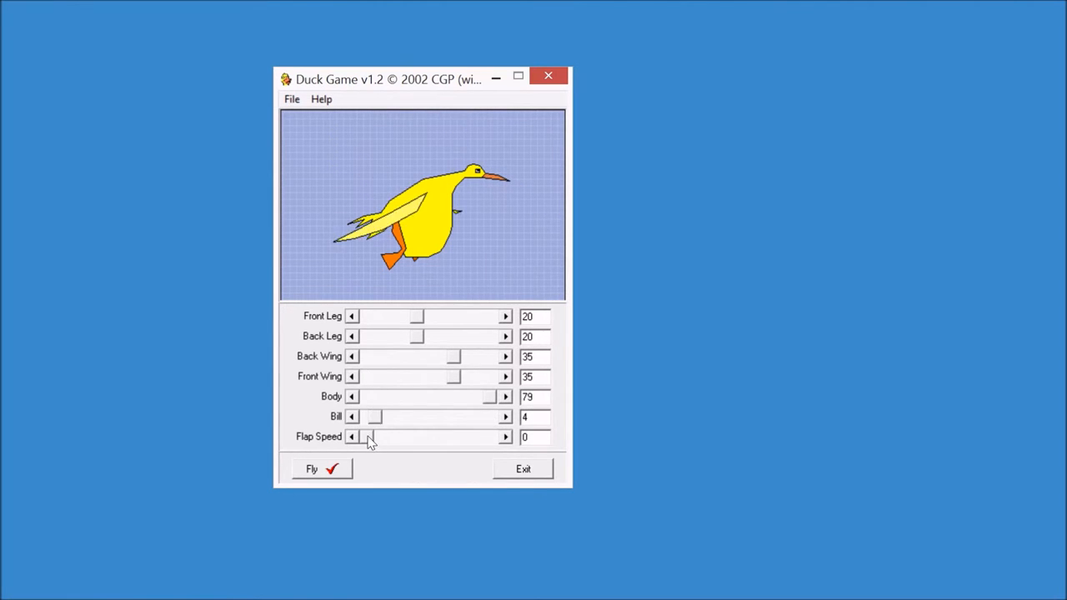
click(505, 437)
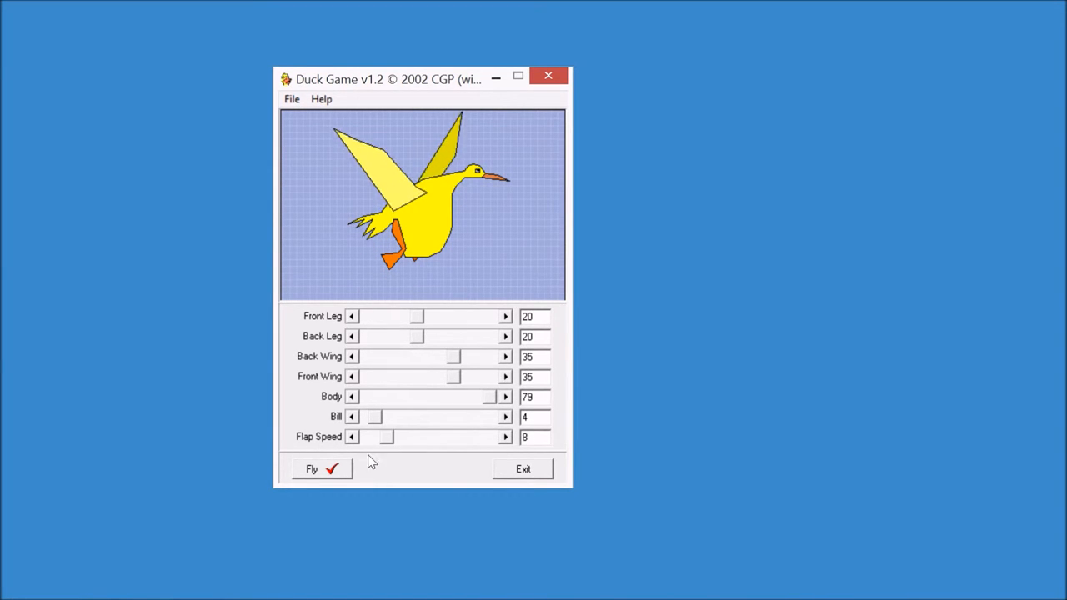
Launch the duck with legs 20, Body 79, Bill 4 and Flap Speed 8; it ends in a SPLAT
click(321, 469)
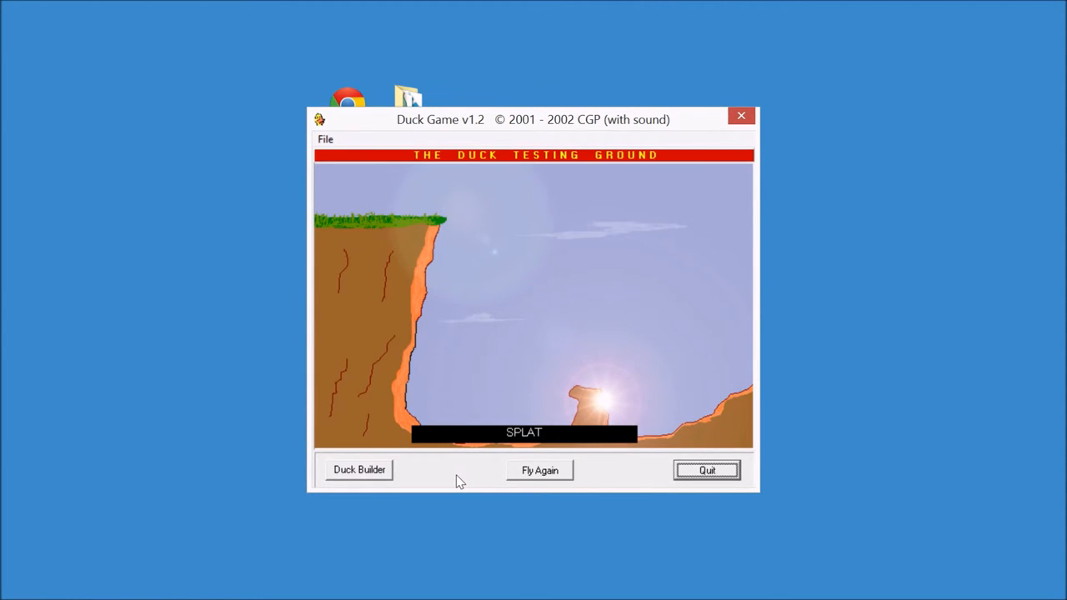
mouse_move(351, 491)
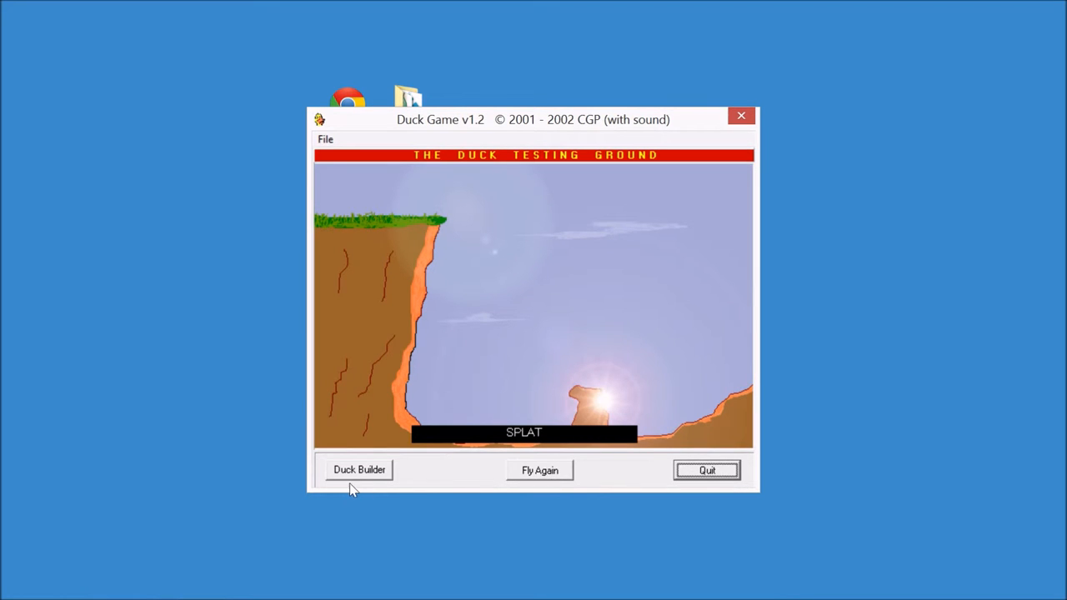
Back in the builder, lower Body to 5 and raise Flap Speed to 50
click(359, 470)
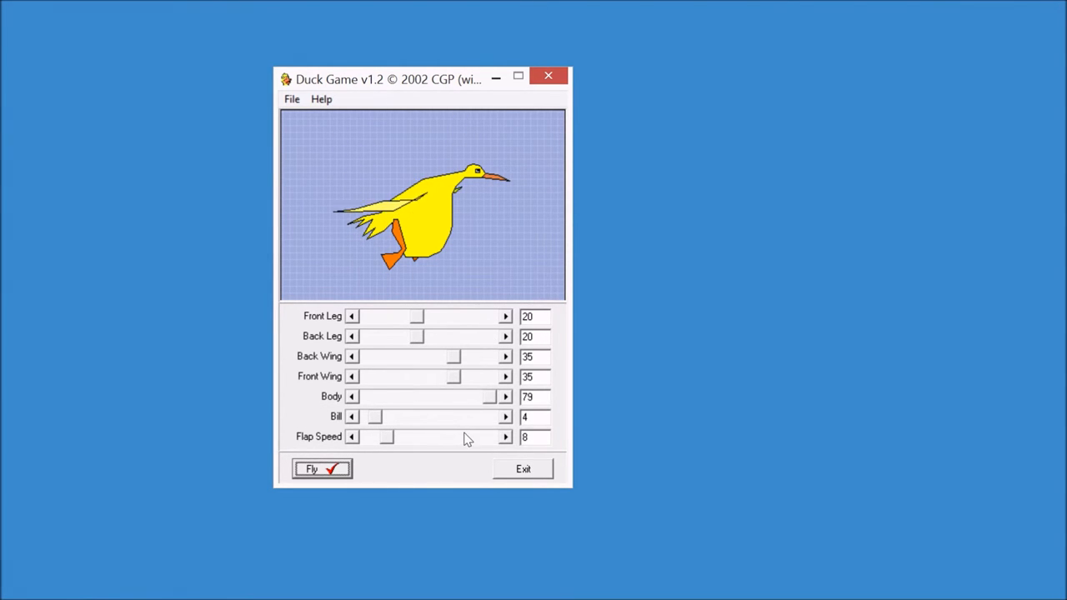
mouse_move(476, 392)
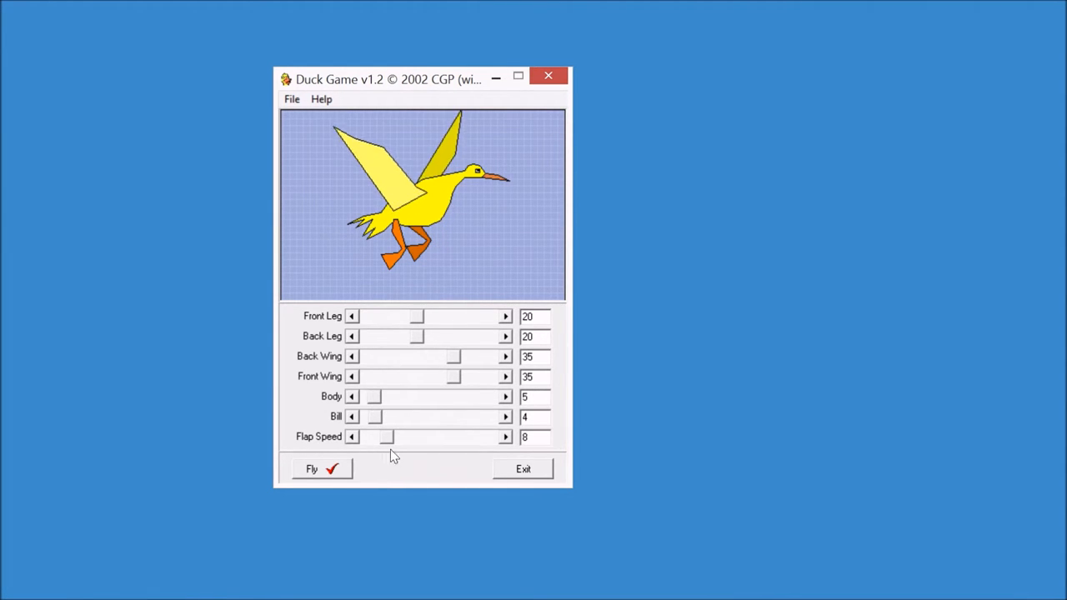
drag(385, 437, 472, 437)
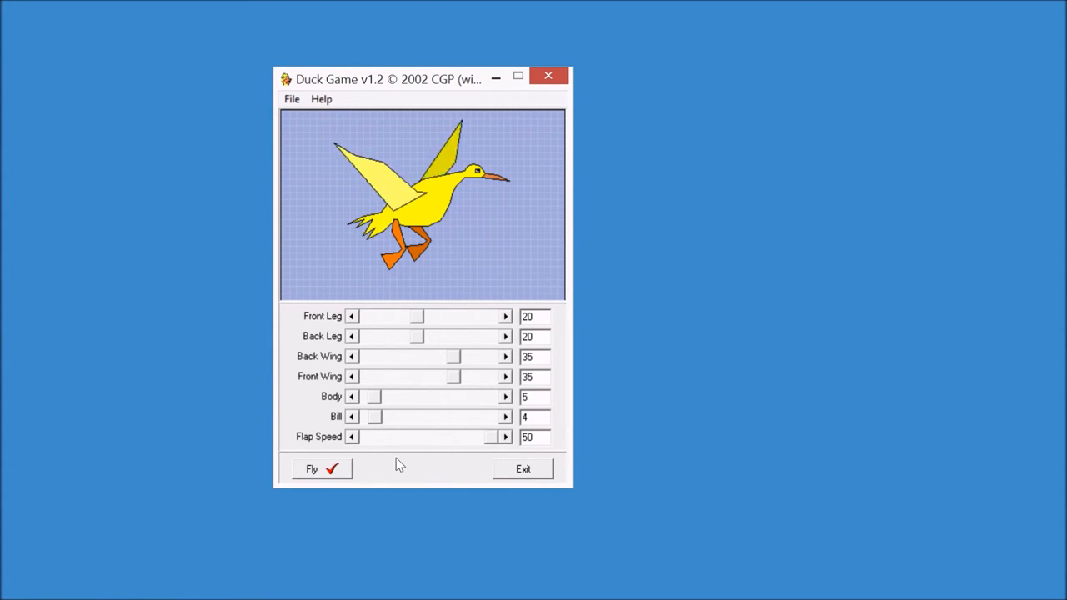
Test-fly the Body 5, Flap Speed 50 duck, which flies off and reports Duck-napped
click(321, 469)
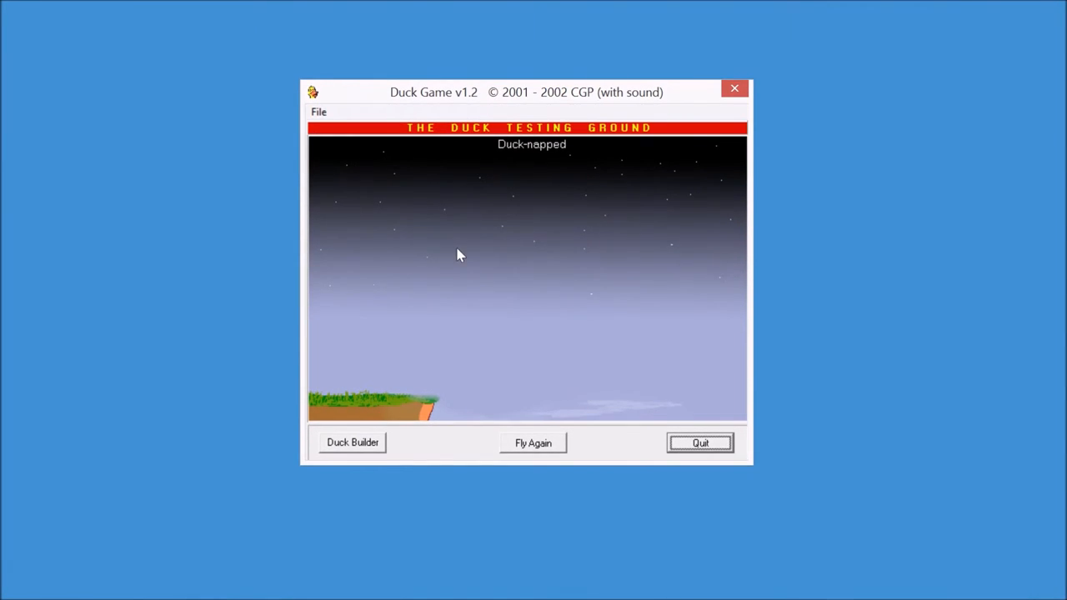
mouse_move(557, 209)
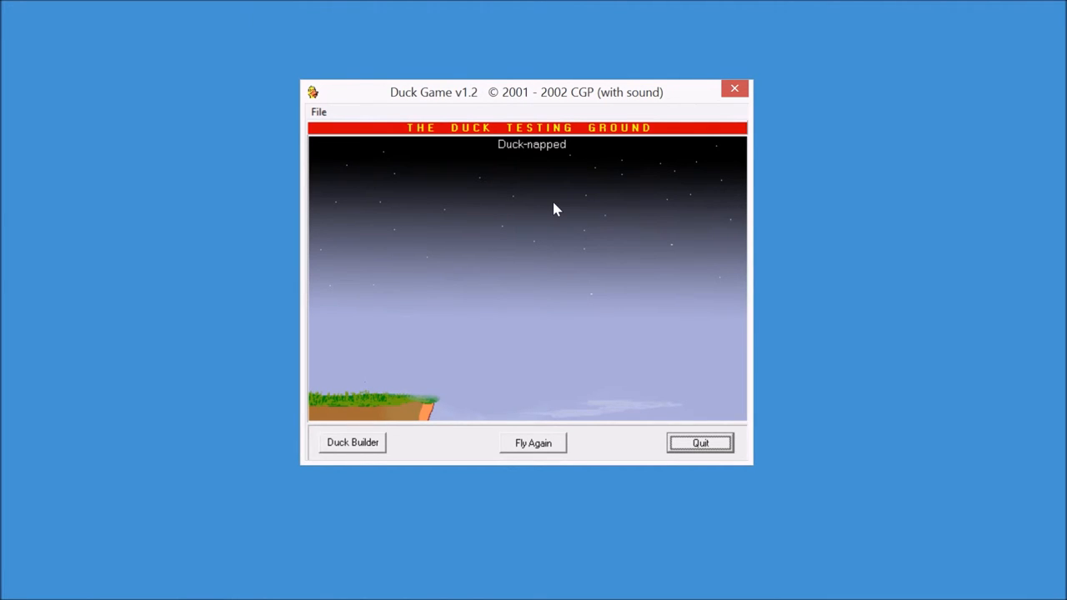
mouse_move(380, 450)
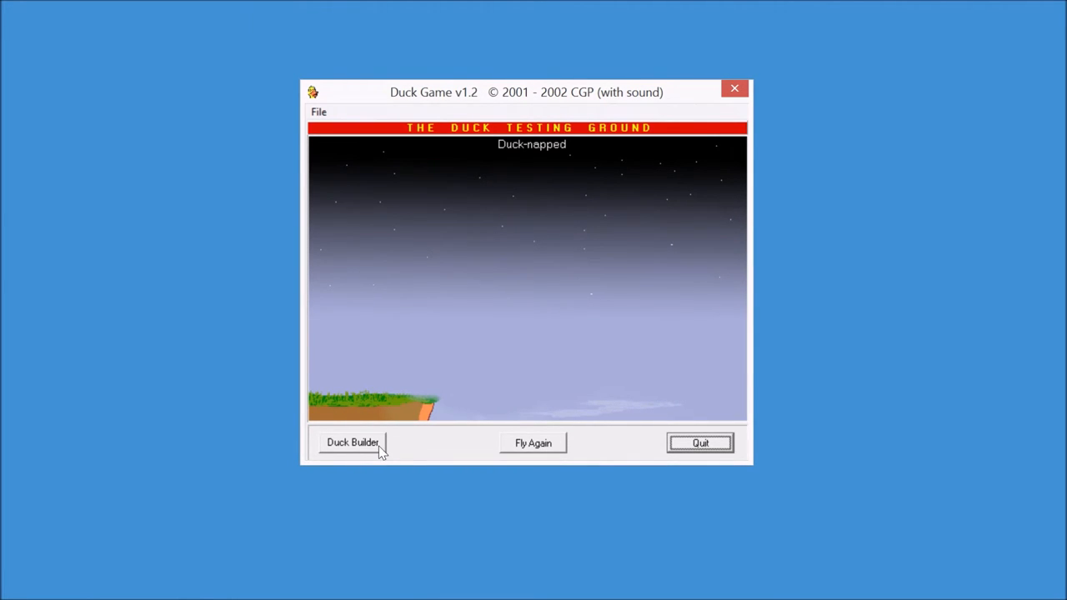
Retune the duck to Body 0, Flap Speed 3 and wings 28, then test-fly it
click(352, 442)
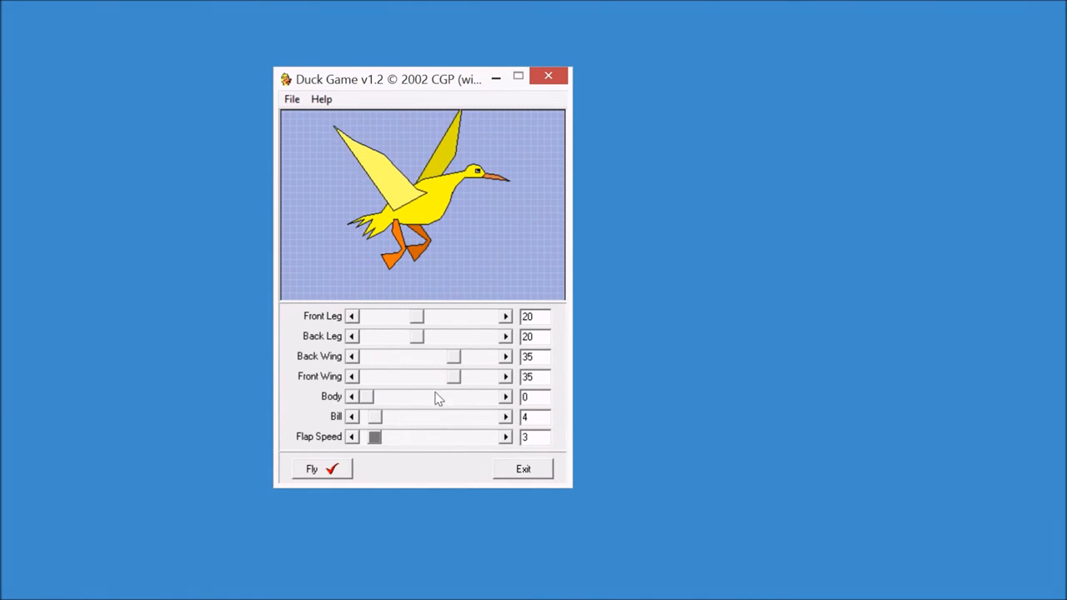
drag(452, 356, 435, 356)
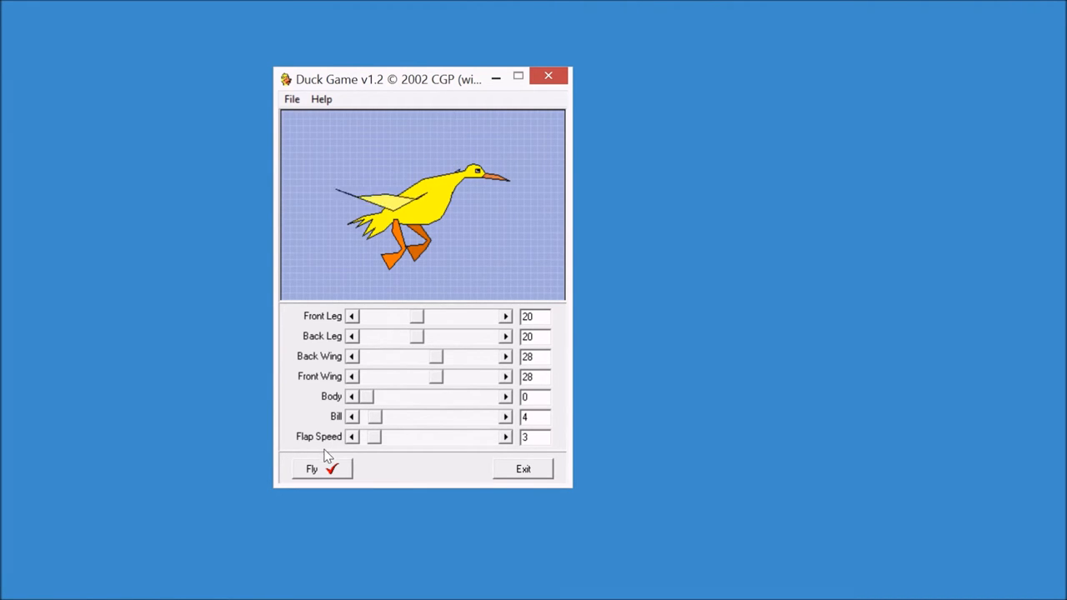
click(312, 469)
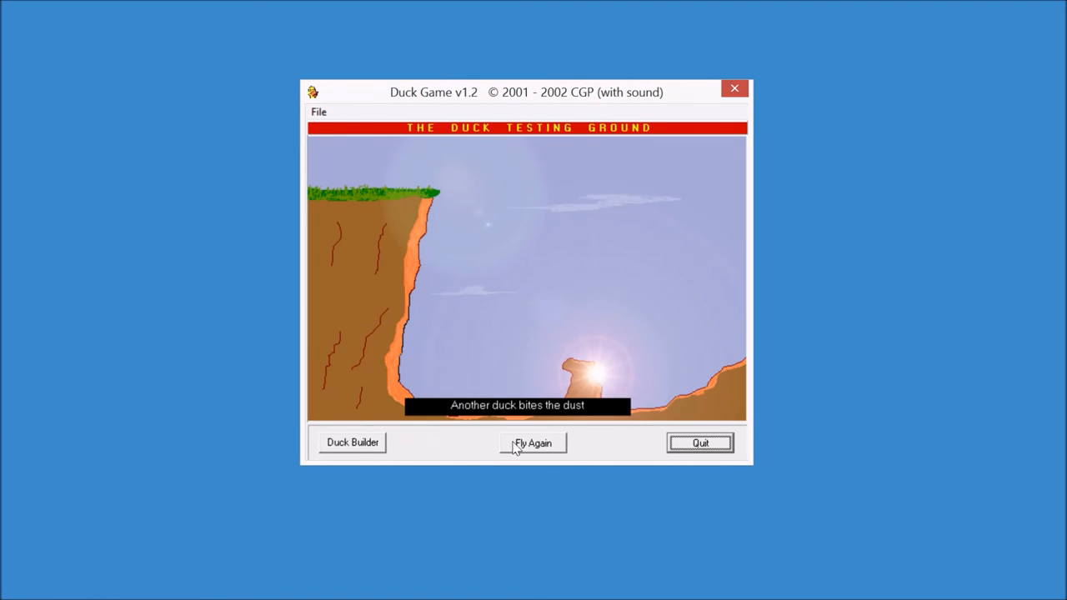
Test-fly the duck at Flap Speed 9 until the Well Done dialog appears
click(352, 443)
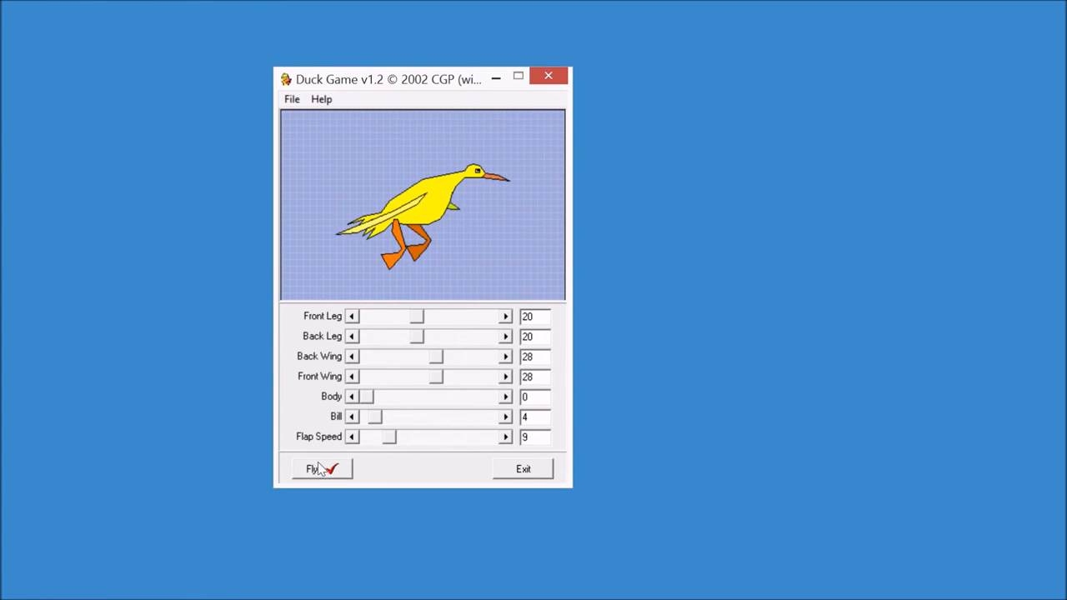
click(315, 469)
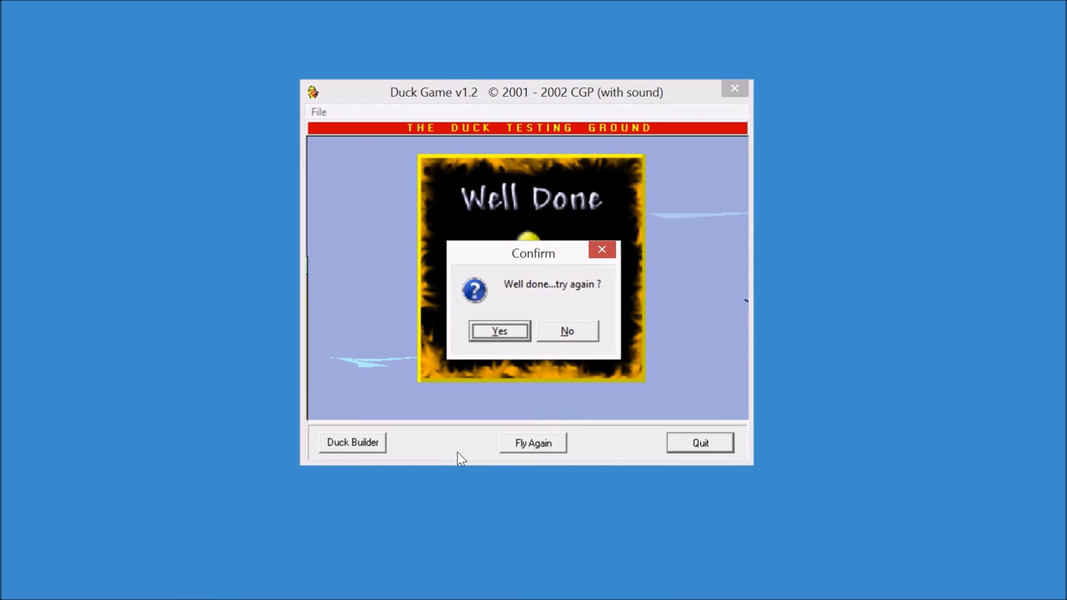
mouse_move(550, 256)
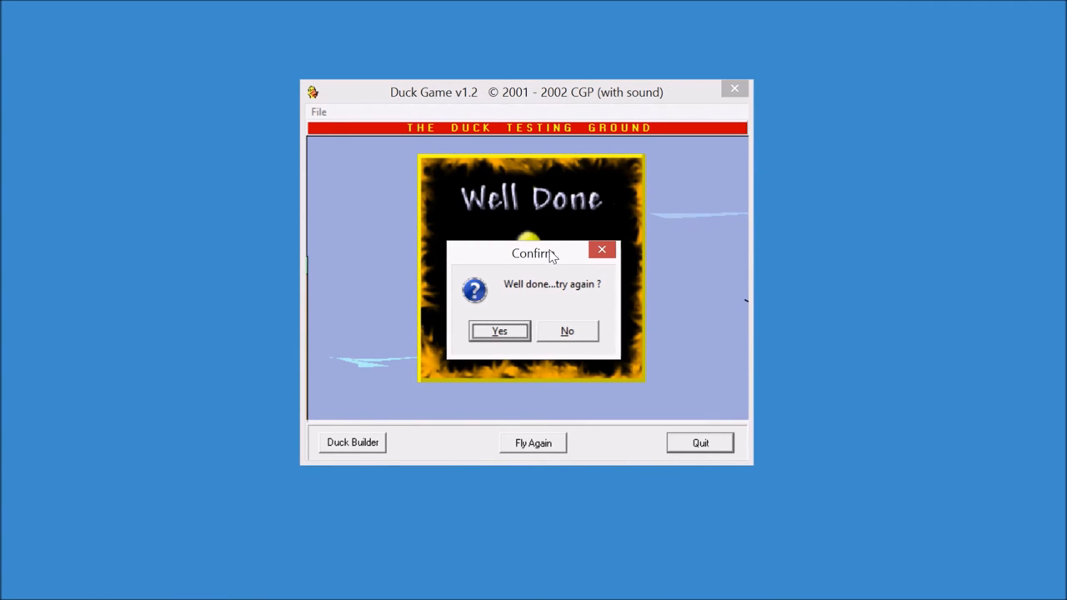